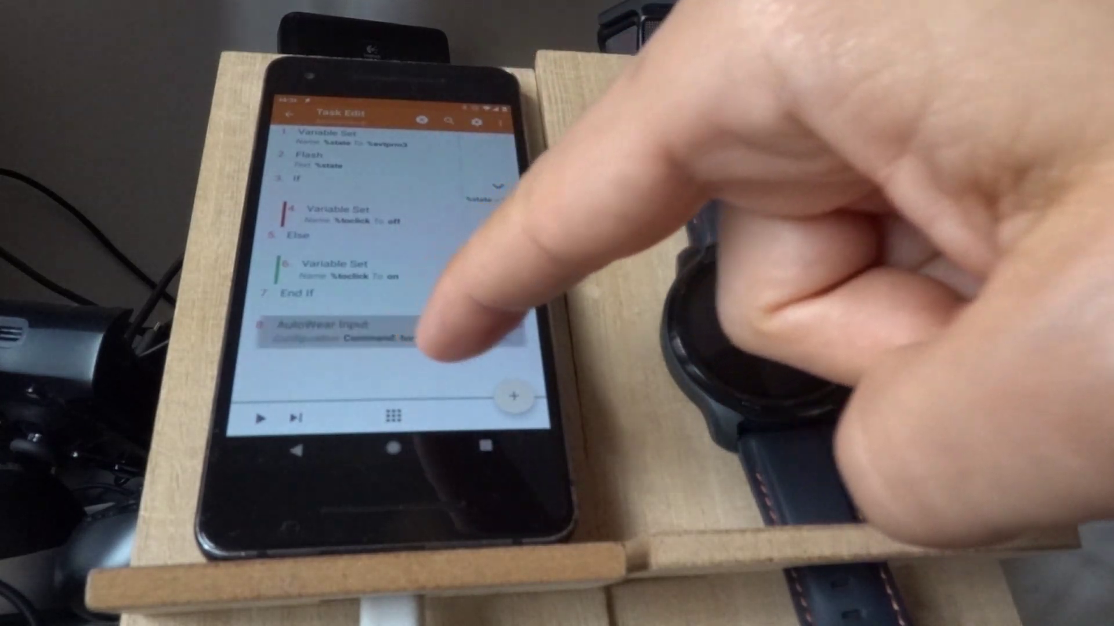
# Open action 8, AutoWear Input, to view its command settings.
pyautogui.click(328, 329)
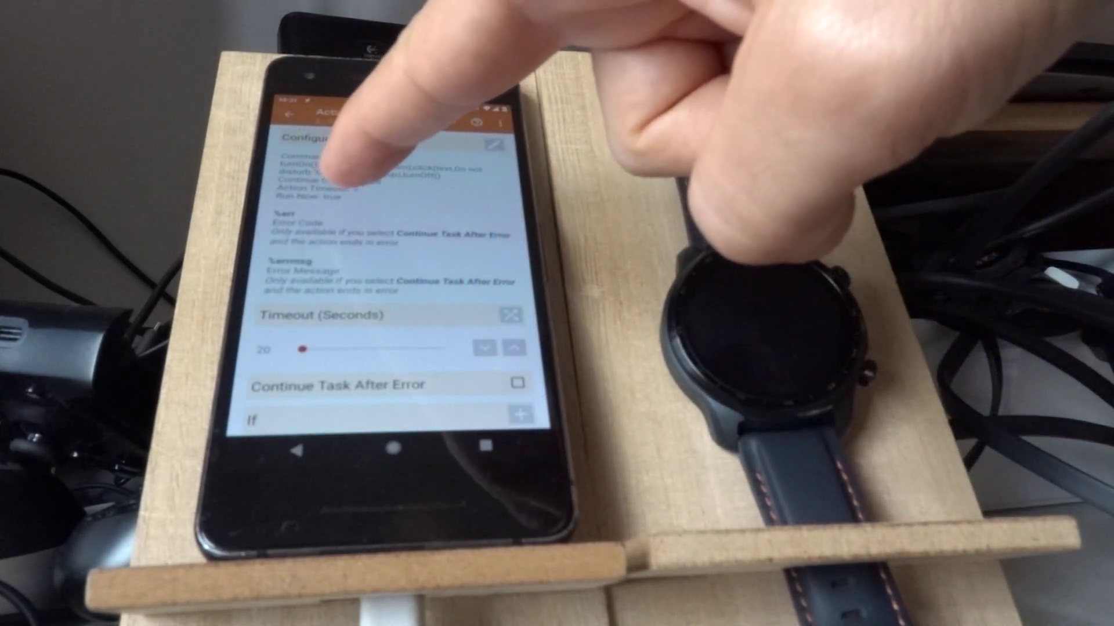